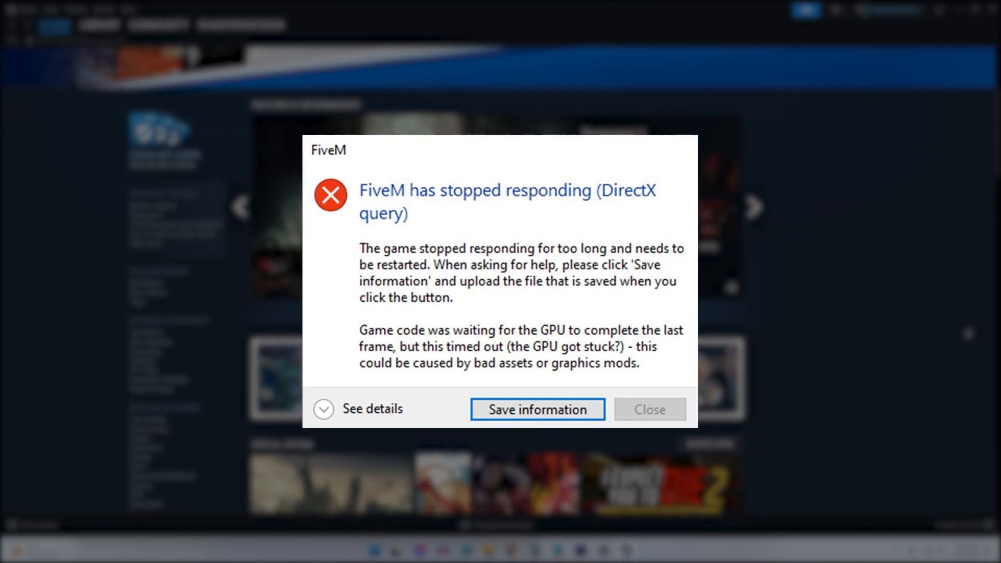
Step: Restart the computer using the Power button's Restart option in the Start menu
left_click(649, 410)
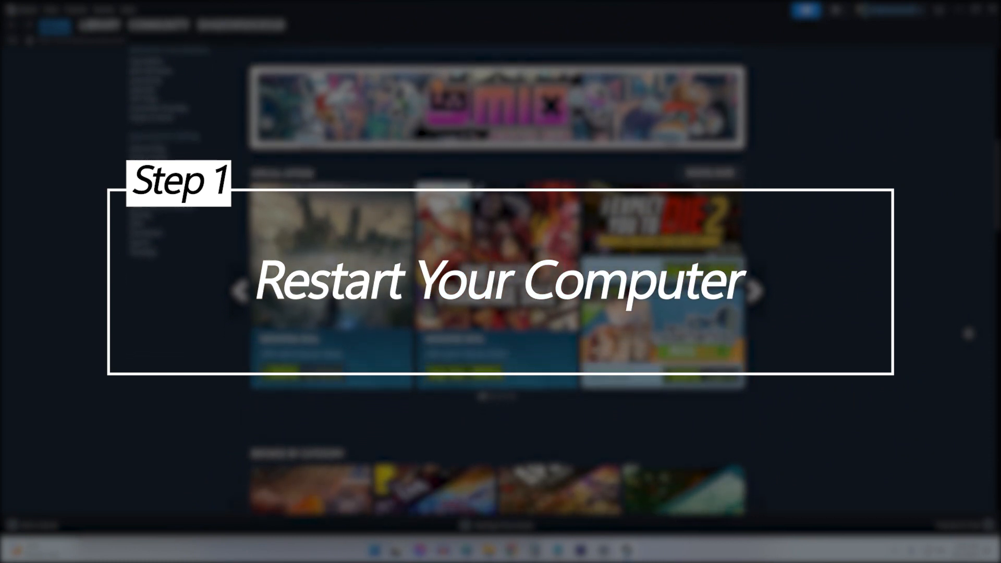
left_click(396, 551)
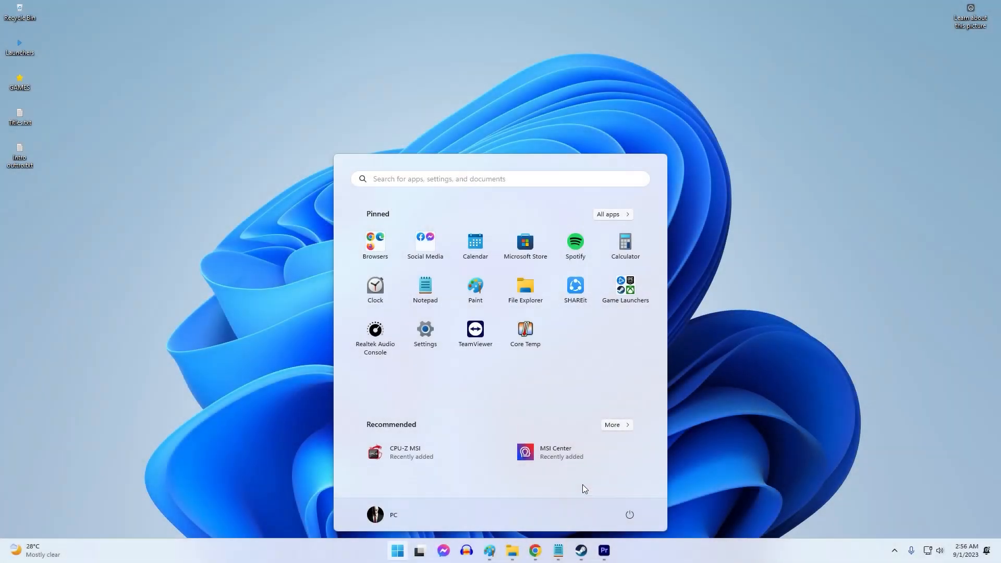
left_click(629, 515)
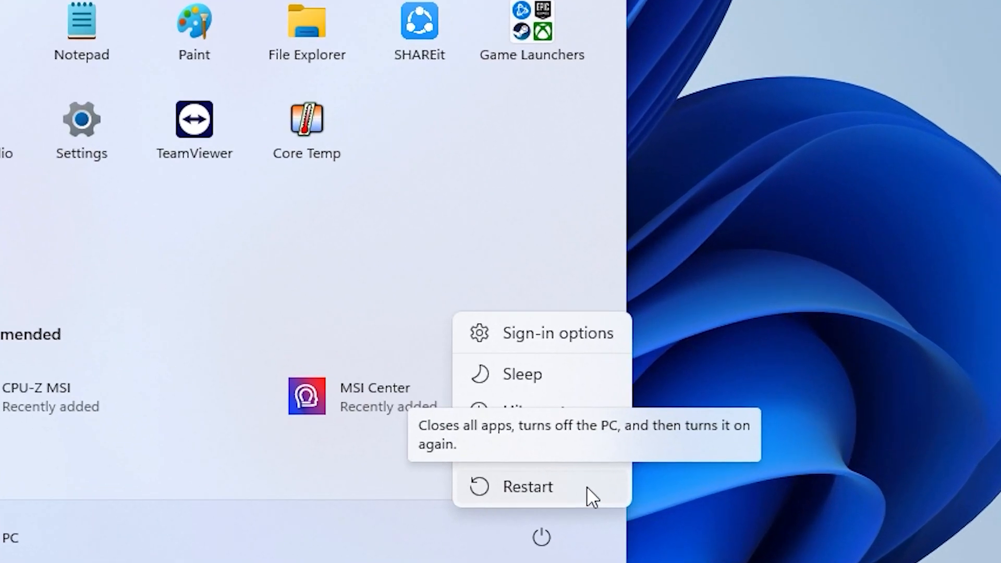
left_click(540, 486)
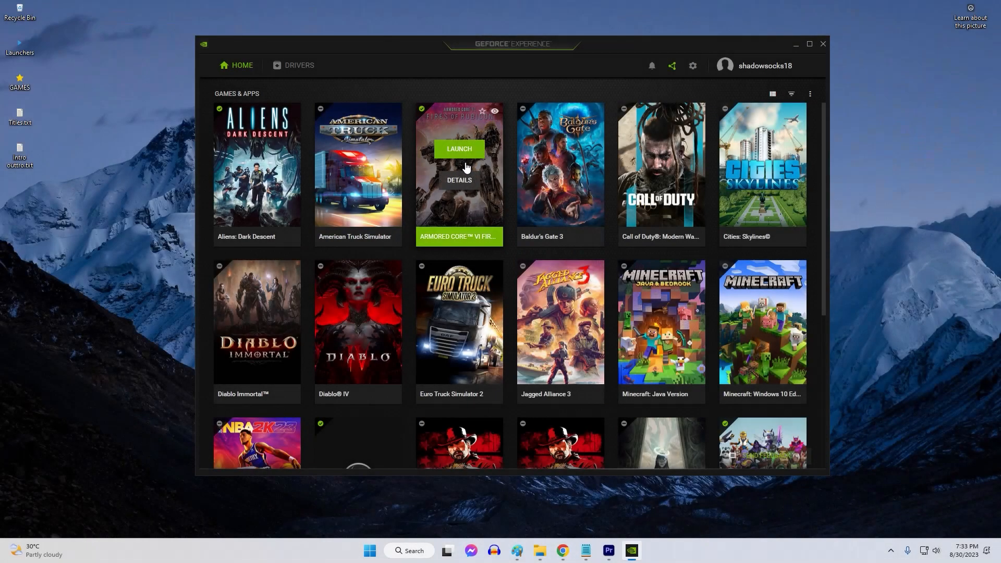
mouse_move(536, 64)
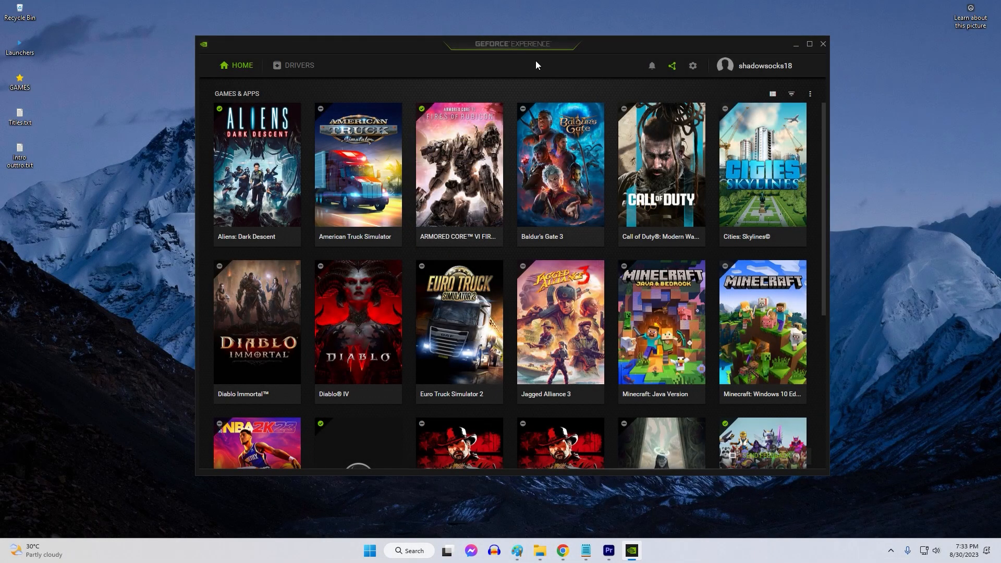
Step: Check for driver updates on GeForce Experience's Drivers page and confirm the latest Game Ready Driver
left_click(298, 66)
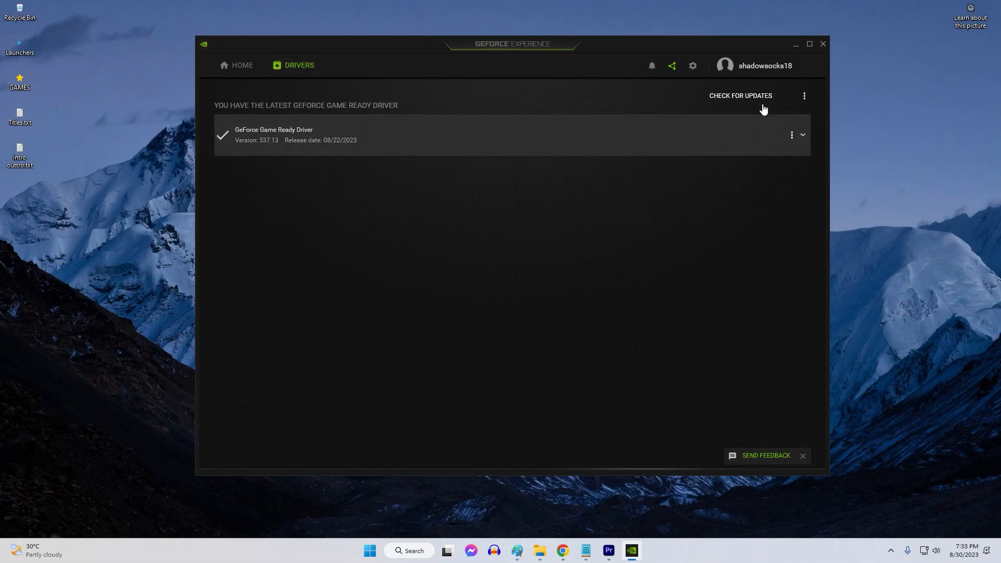
left_click(740, 95)
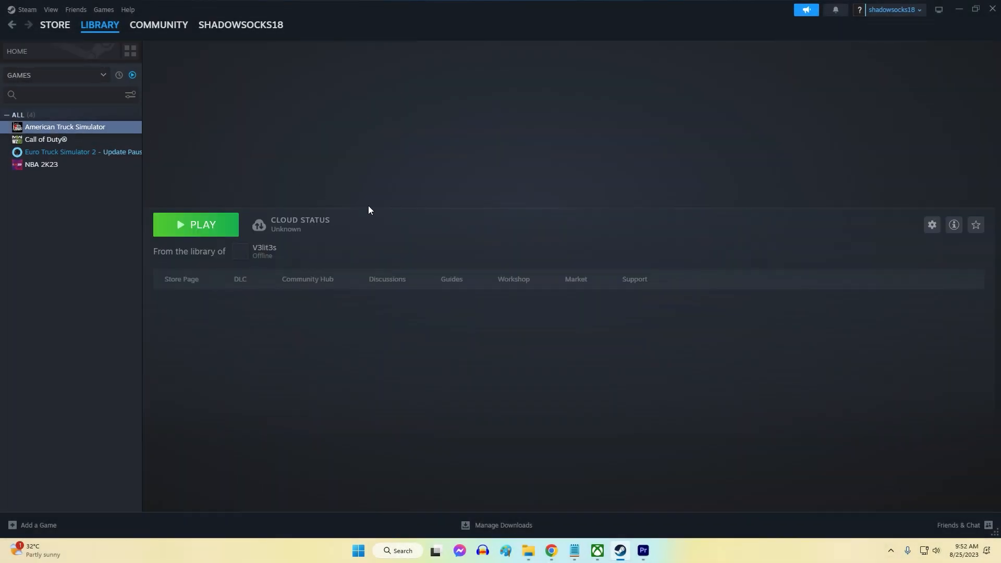
Step: Open Properties for American Truck Simulator from the Library and choose a left-pane section
right_click(65, 126)
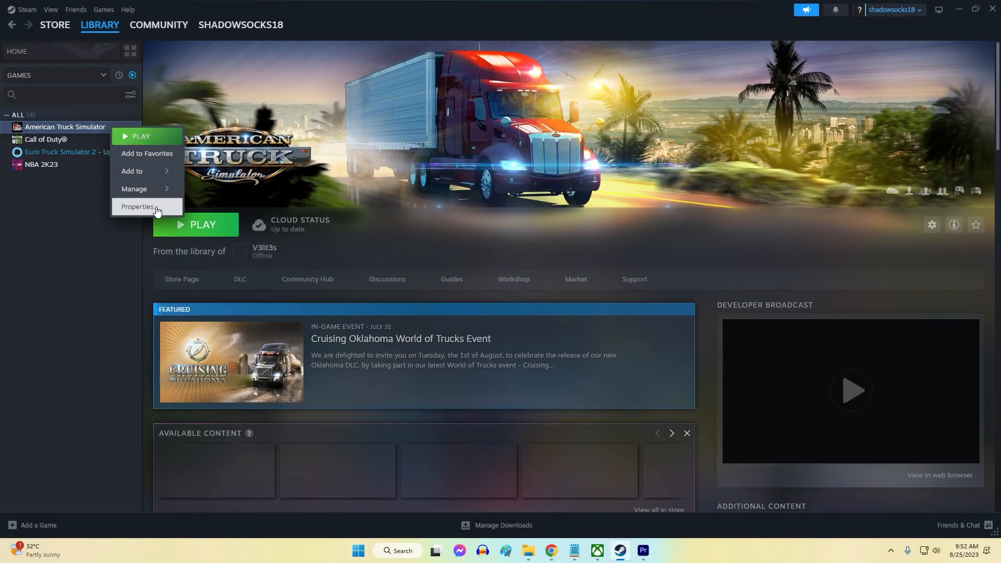
left_click(137, 206)
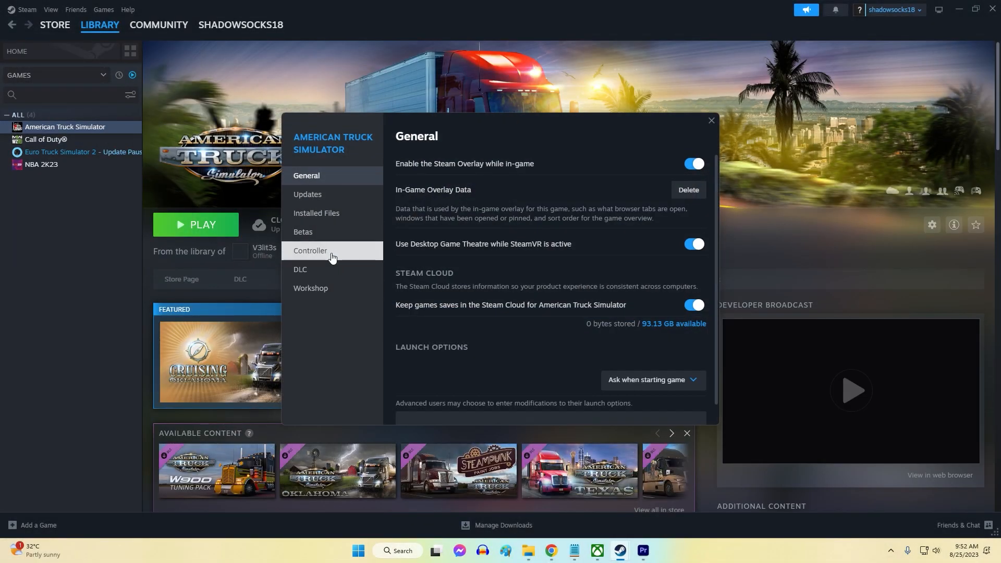
left_click(316, 212)
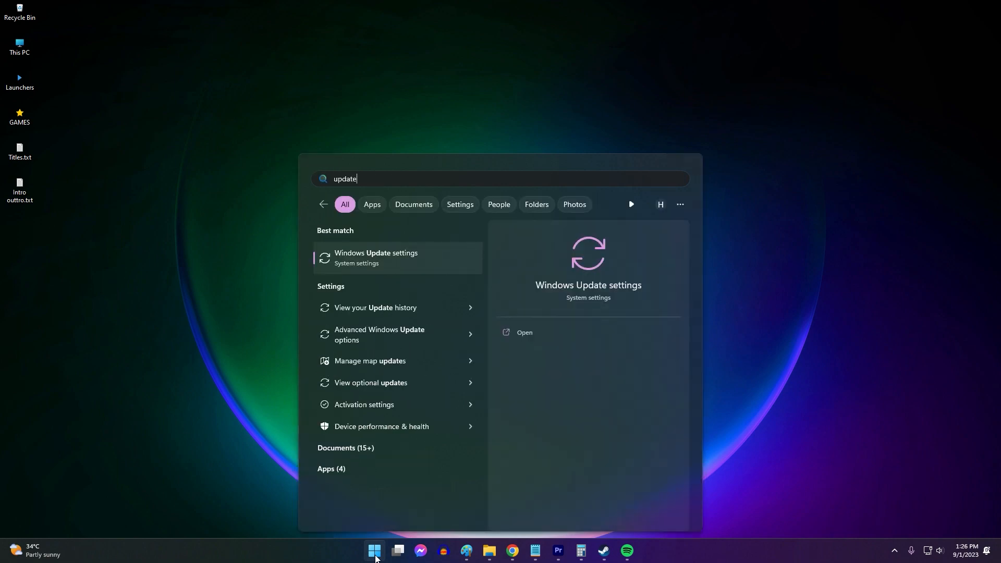
Step: Open Windows Update settings from the 'update' search's Best match result
left_click(375, 258)
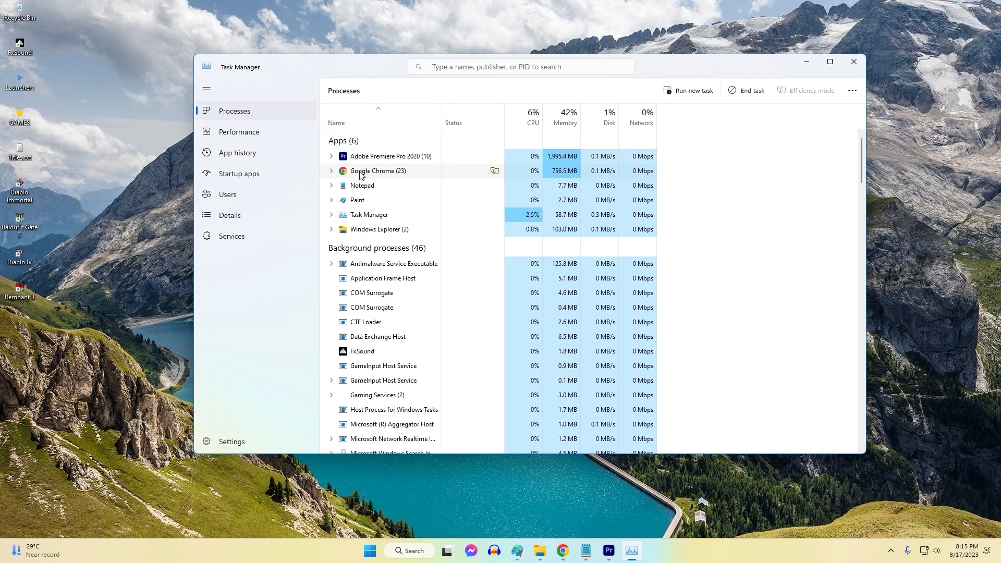
Step: Bring up the context menu for Google Chrome under Apps in Task Manager
right_click(377, 170)
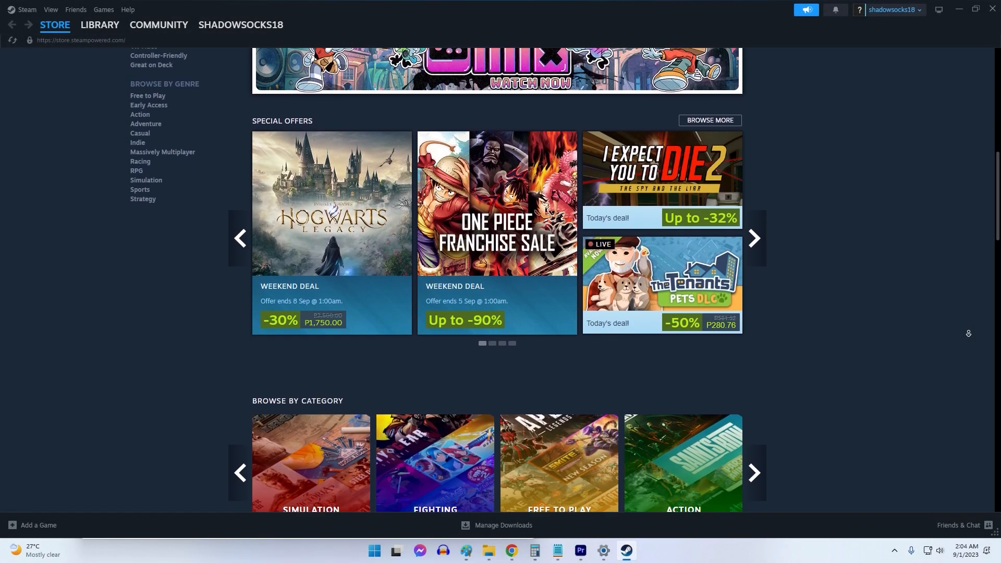
scroll("down", 3)
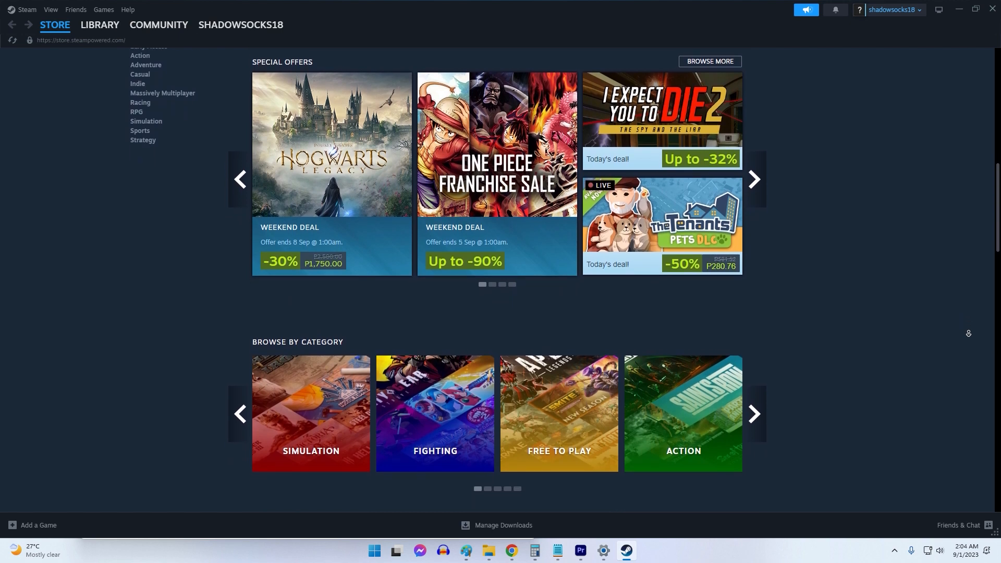
scroll("down", 3)
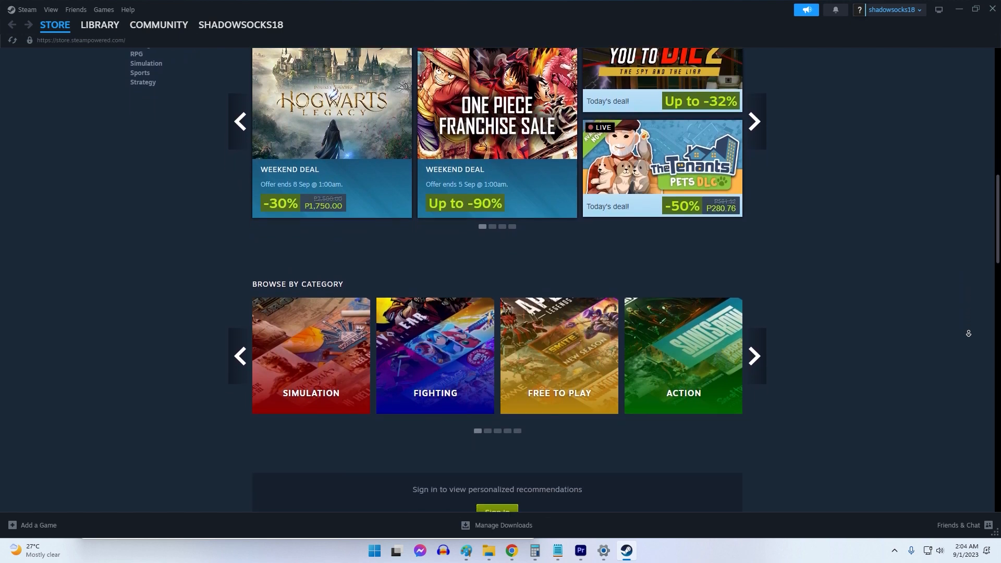
scroll("down", 3)
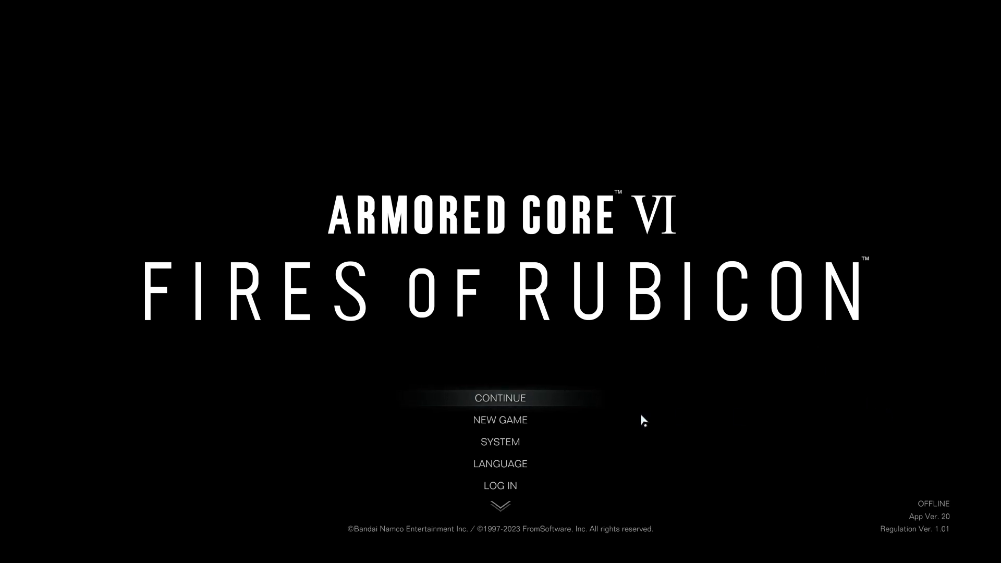
left_click(500, 441)
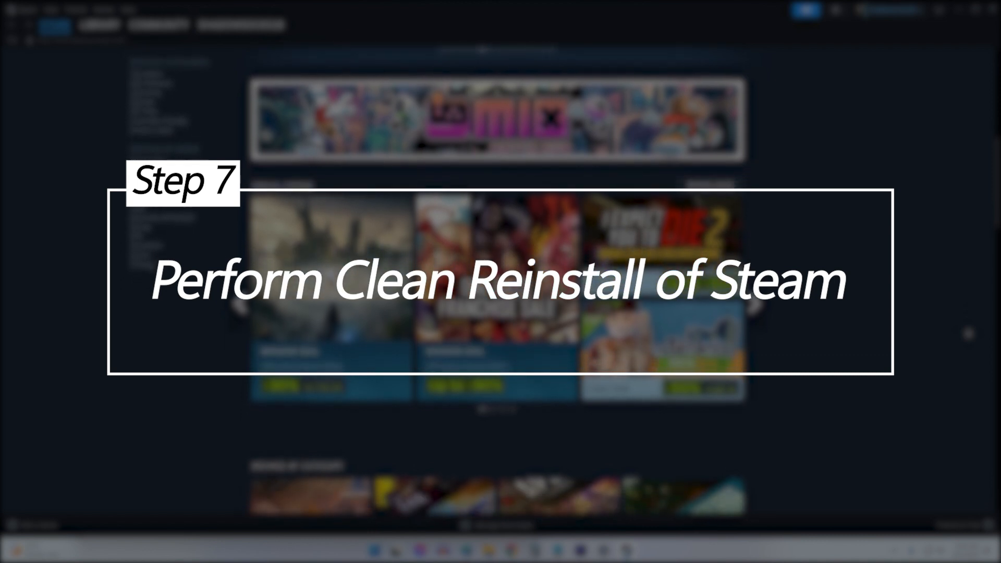
scroll("down", 3)
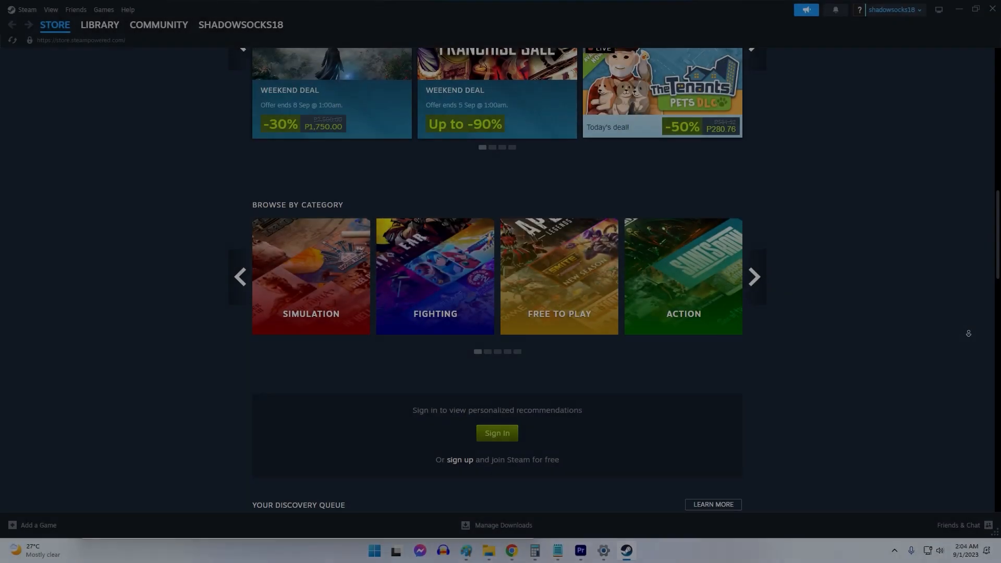
scroll("down", 3)
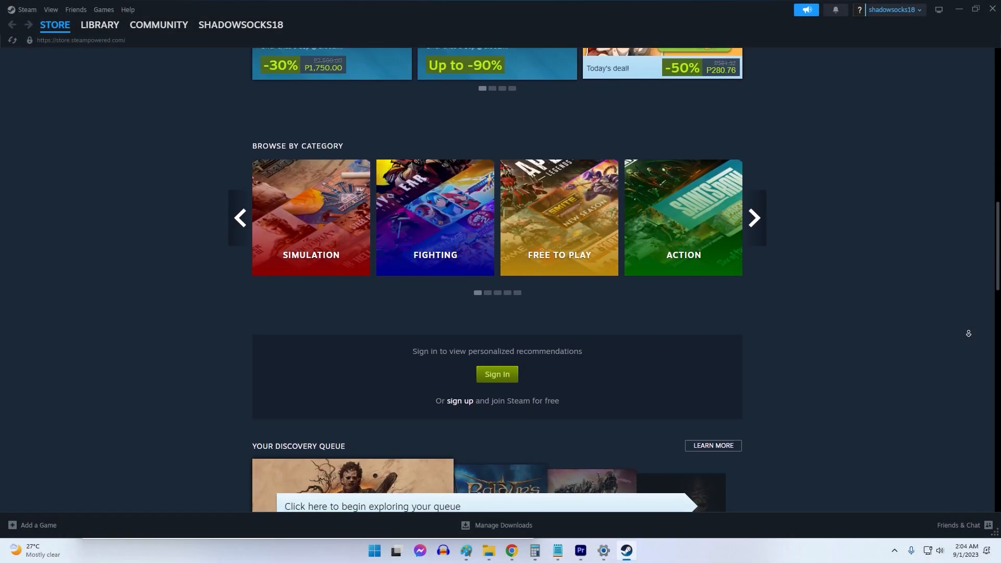
scroll("down", 3)
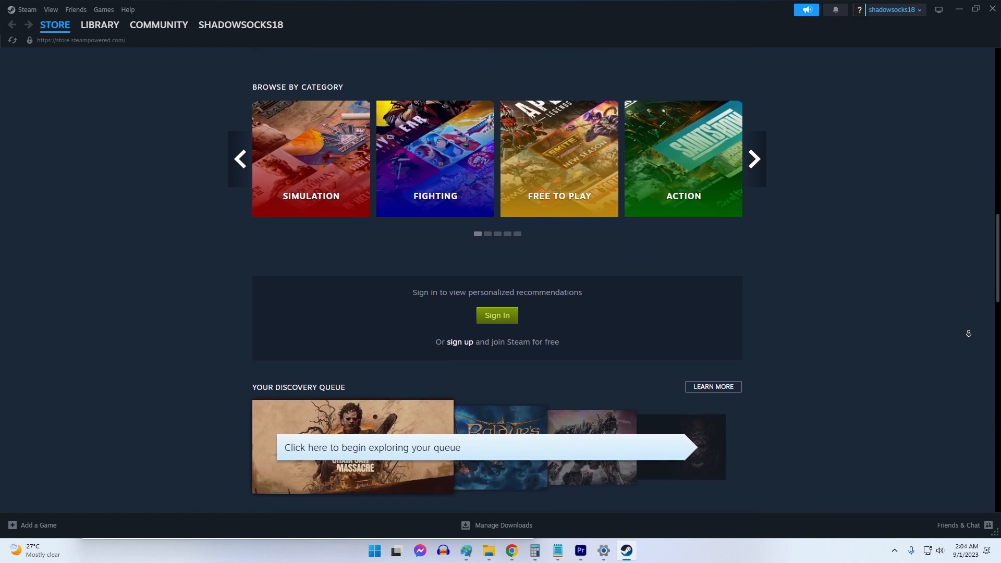
scroll("down", 3)
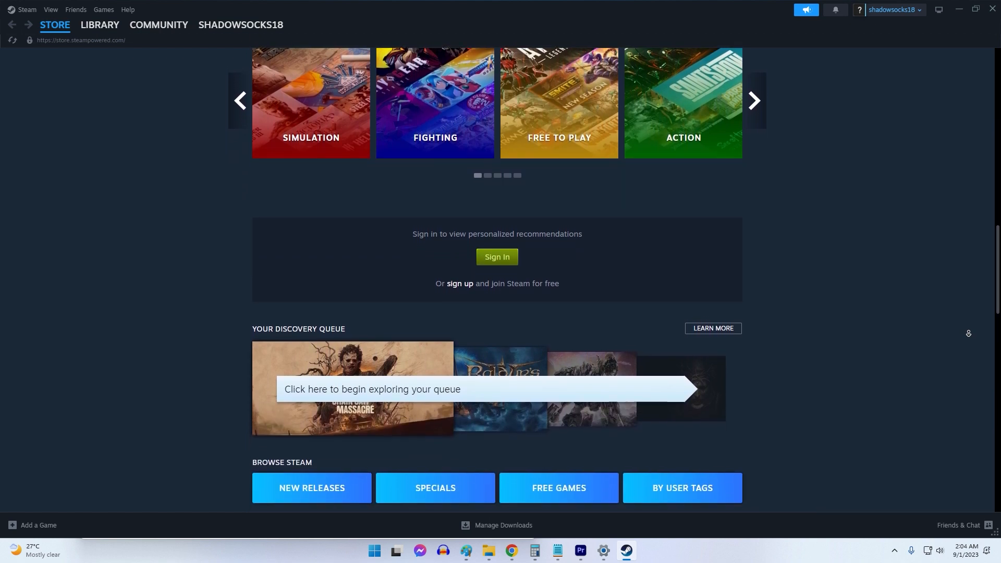
scroll("down", 3)
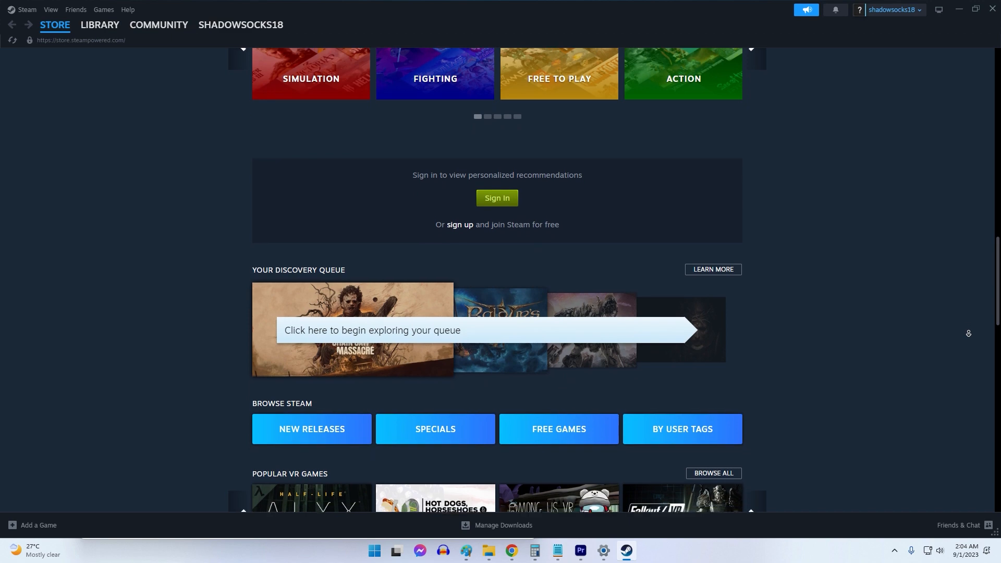
scroll("down", 3)
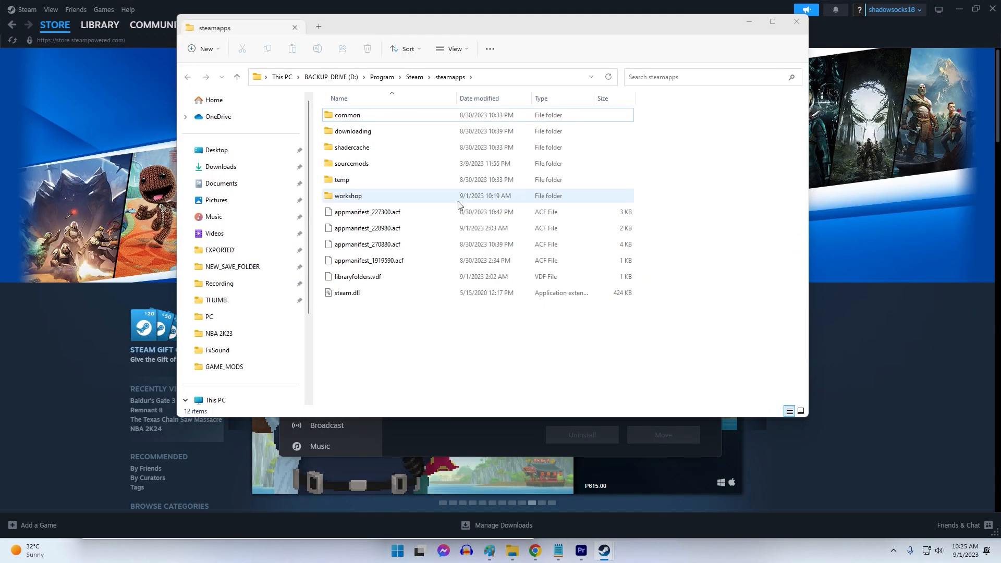
Step: Select all game folders in steamapps\common, then start uninstalling Steam in Programs and Features
double_click(347, 114)
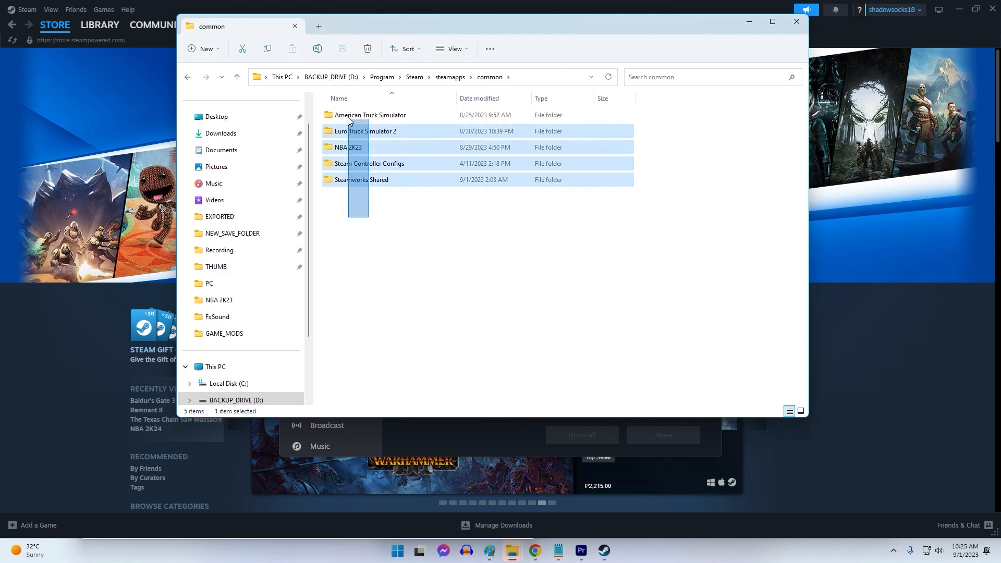
key("ctrl+a")
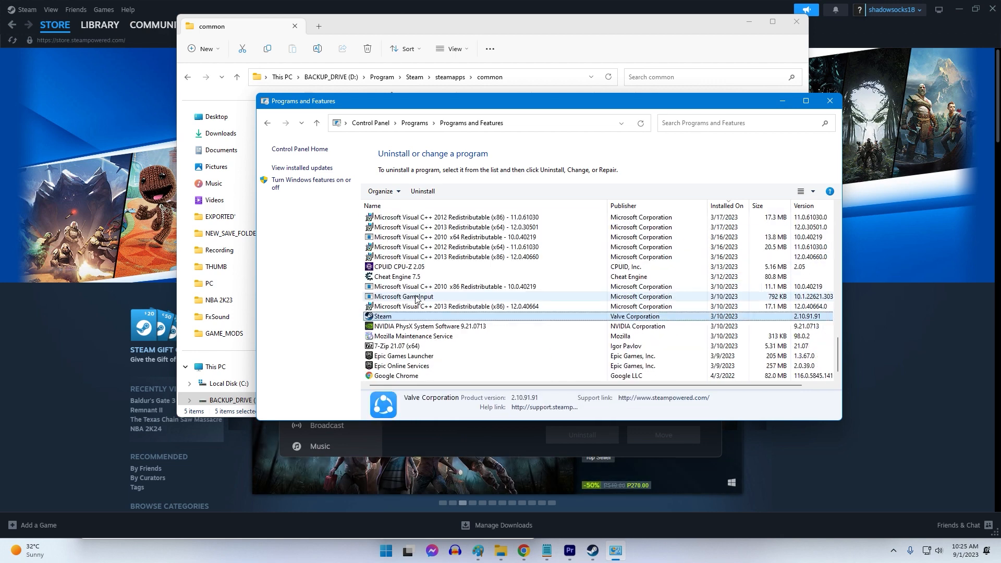
right_click(382, 316)
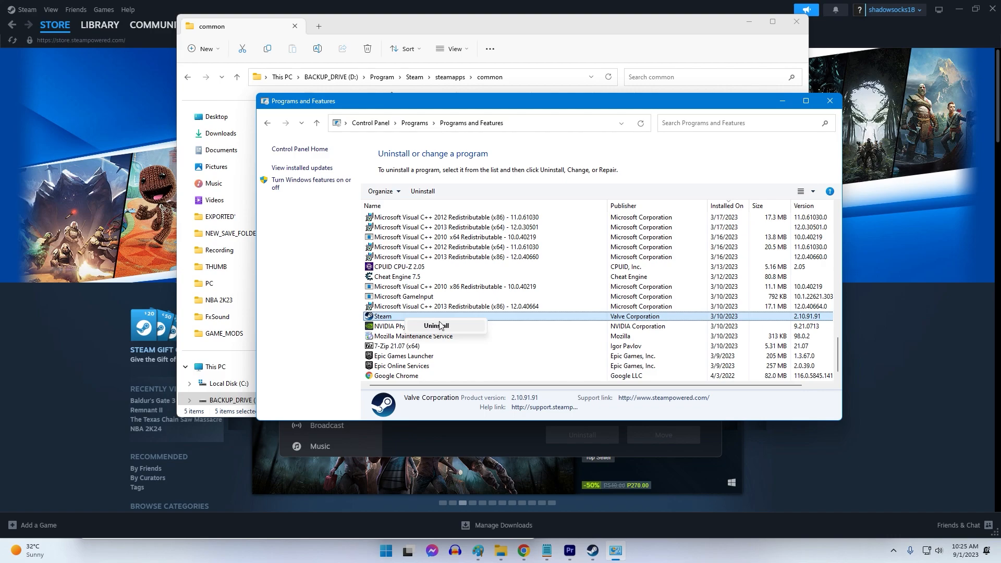
left_click(436, 326)
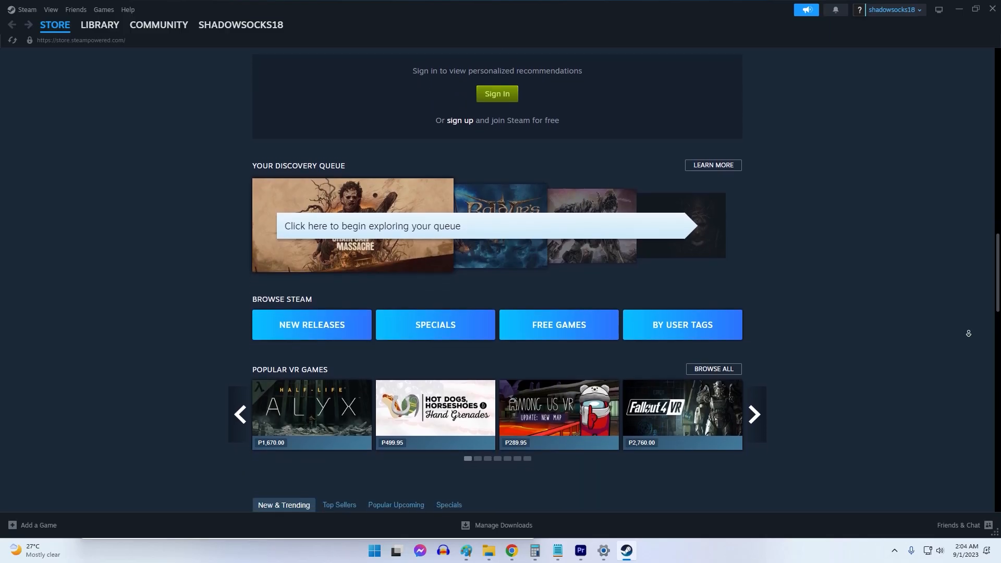
scroll("down", 3)
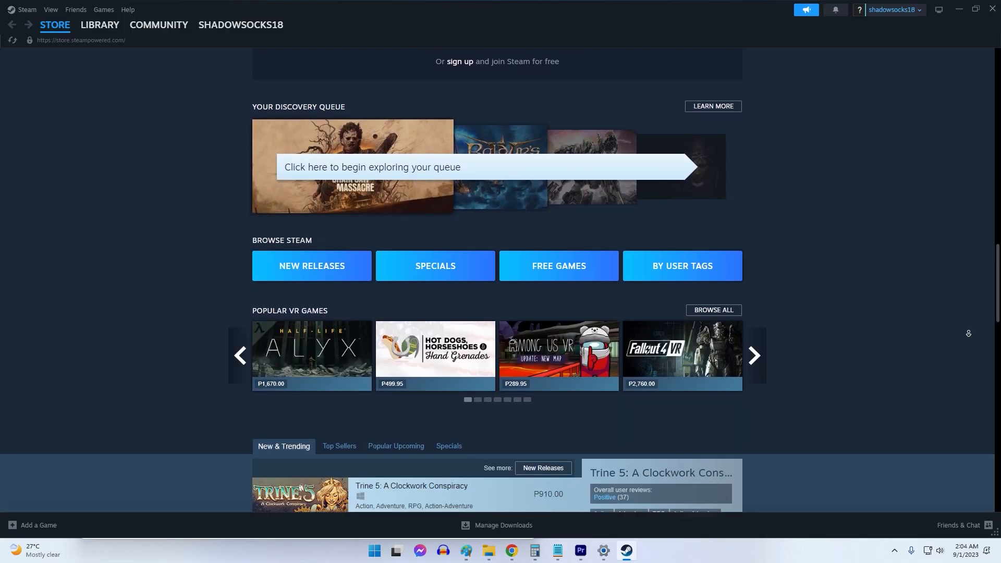
scroll("down", 3)
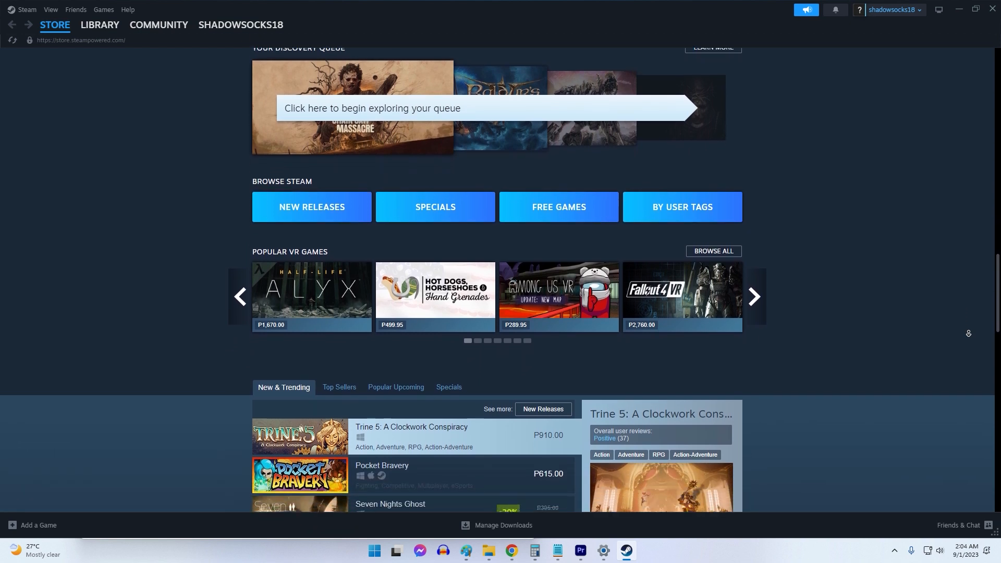
scroll("down", 3)
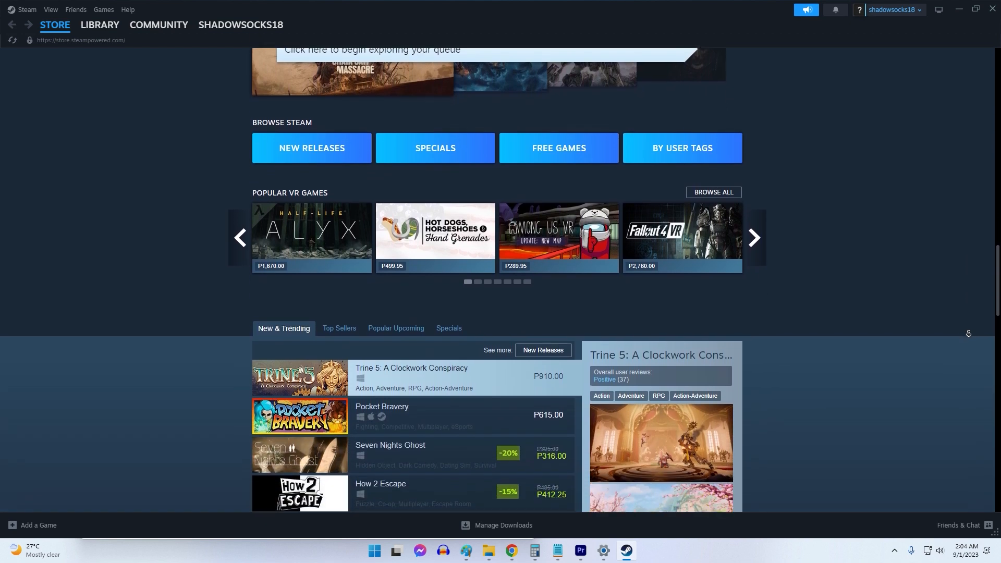
scroll("down", 3)
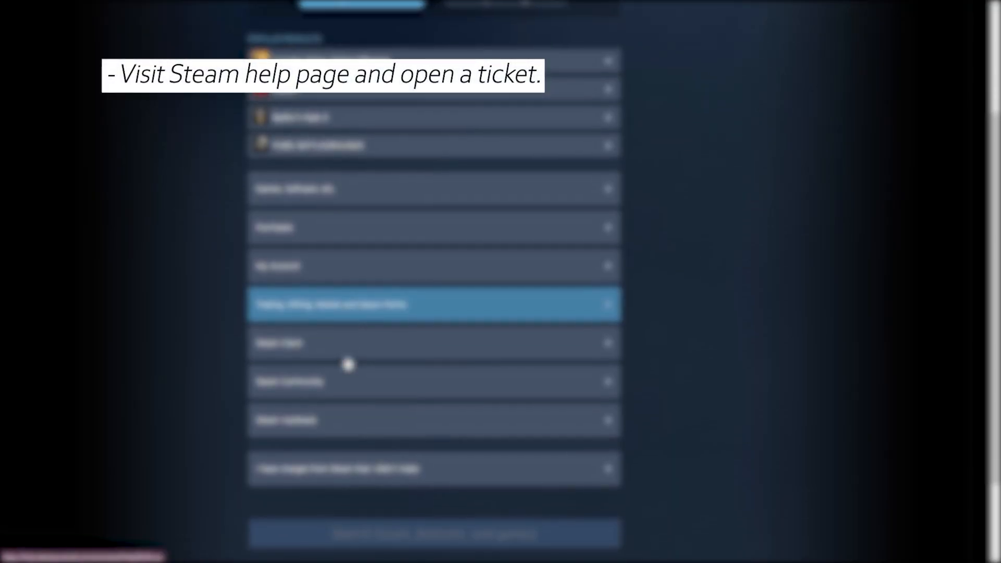
scroll("down", 3)
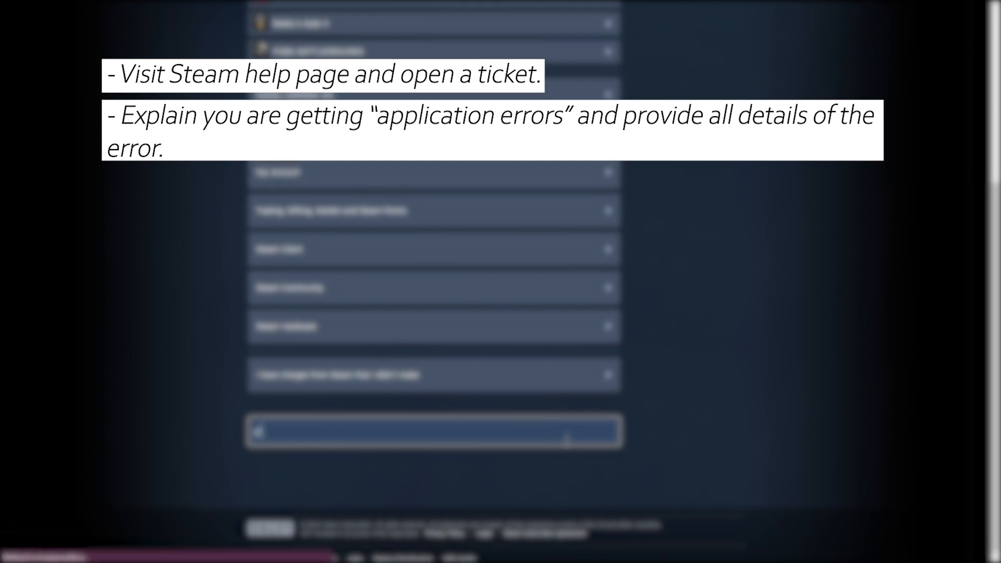
scroll("down", 3)
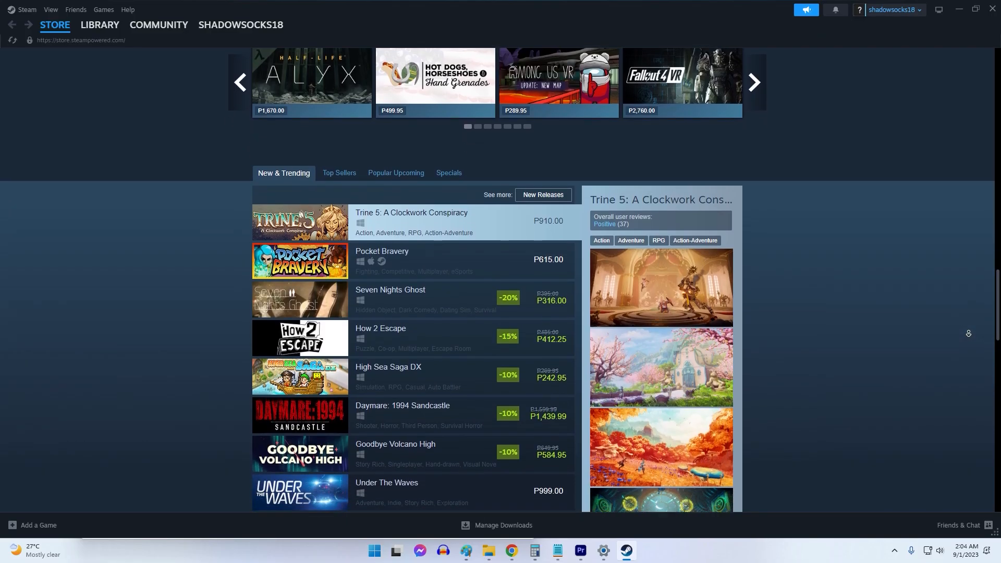
scroll("down", 3)
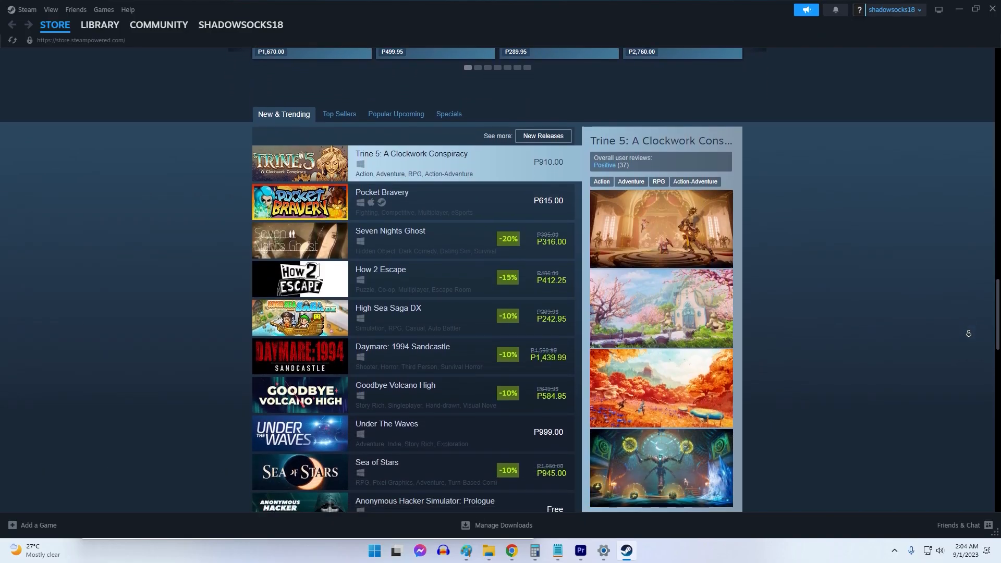
scroll("down", 3)
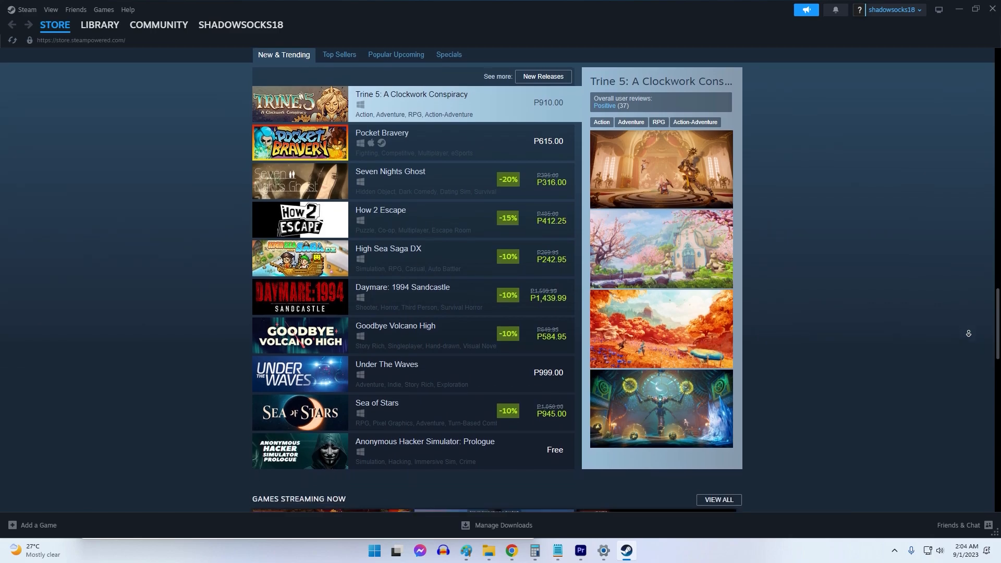